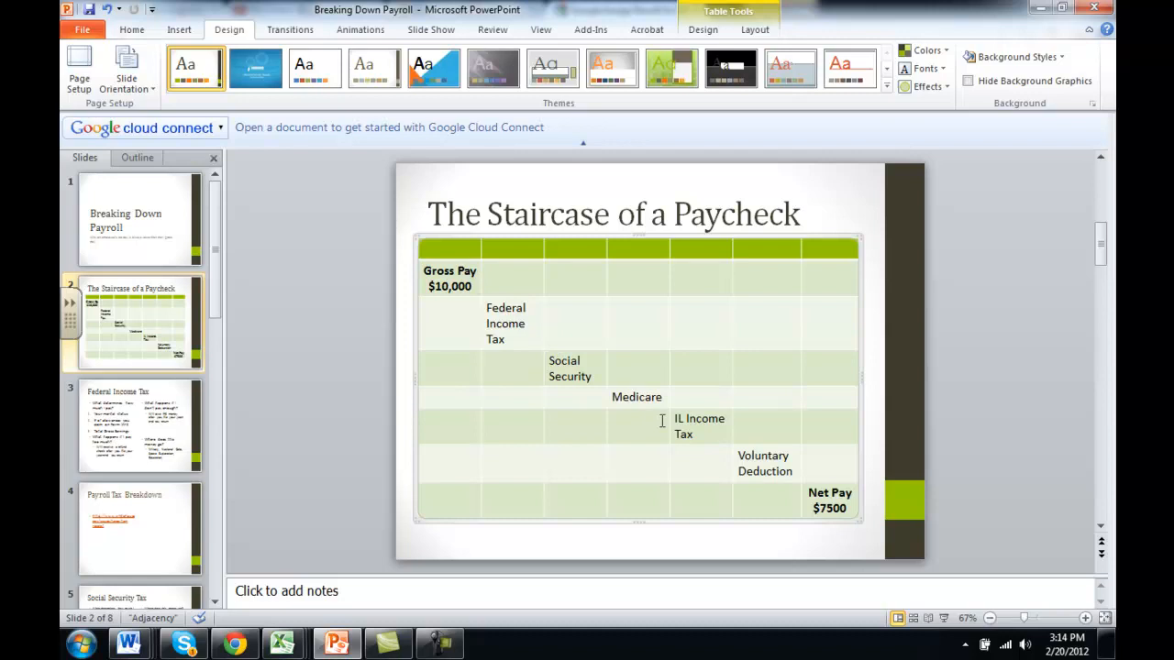
{"action": "mouse_move", "coordinate": [659, 399]}
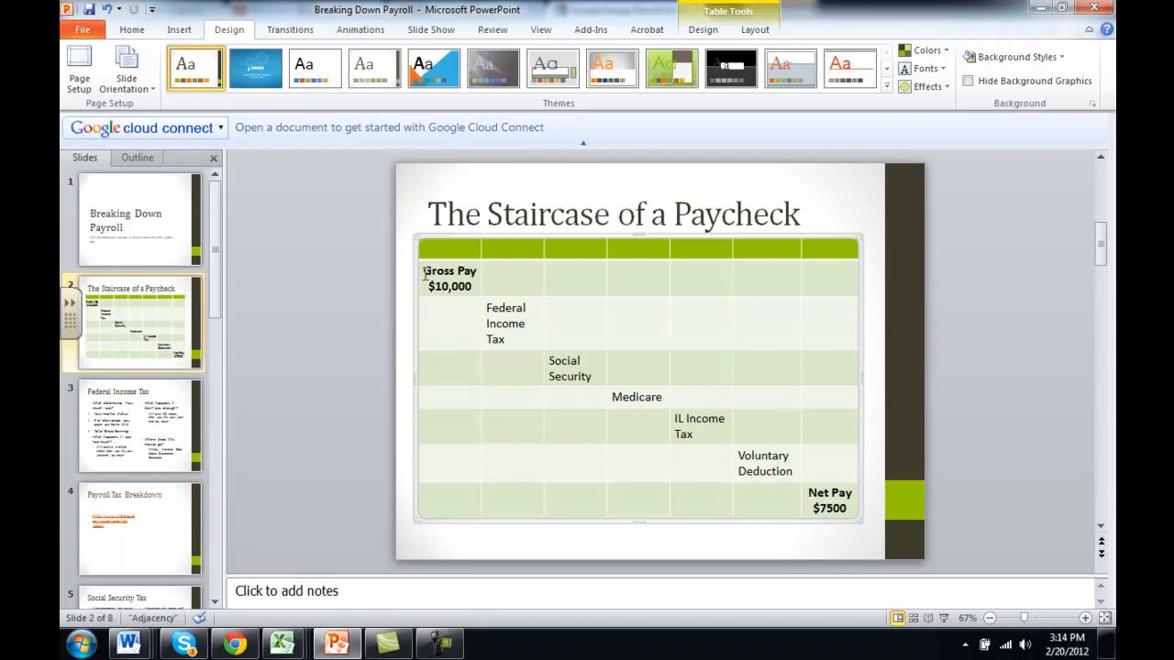
Highlight the staircase steps: Gross Pay, Social Security, IL Income Tax, and Net Pay $7500
{"action": "double_click", "coordinate": [449, 270]}
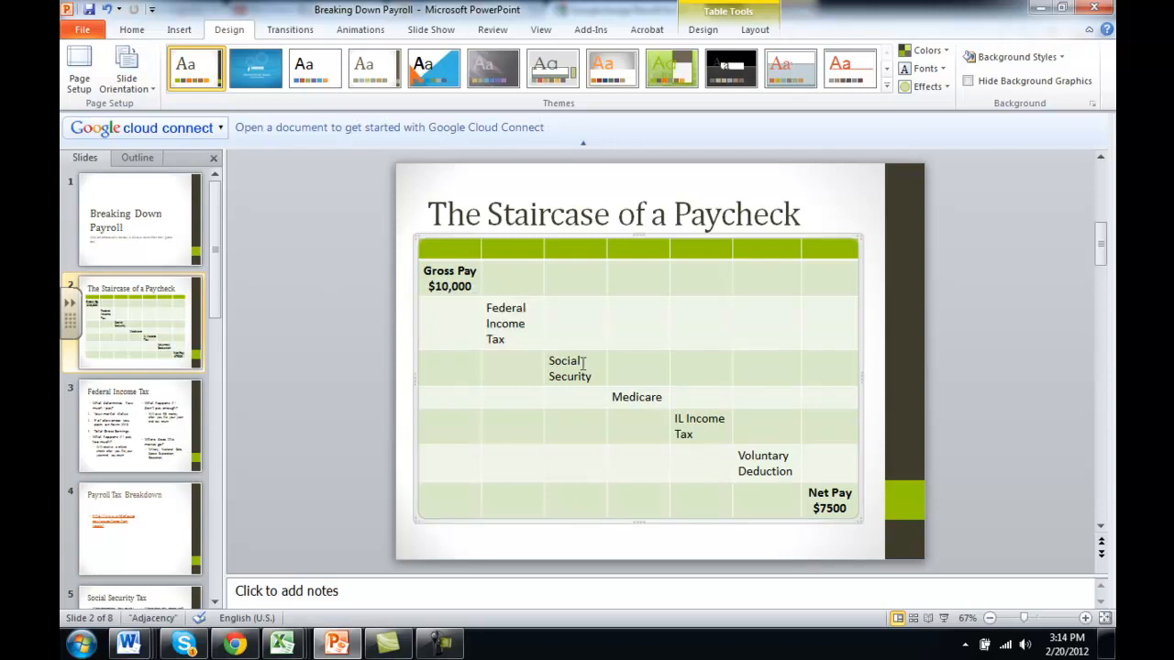
{"action": "double_click", "coordinate": [570, 368]}
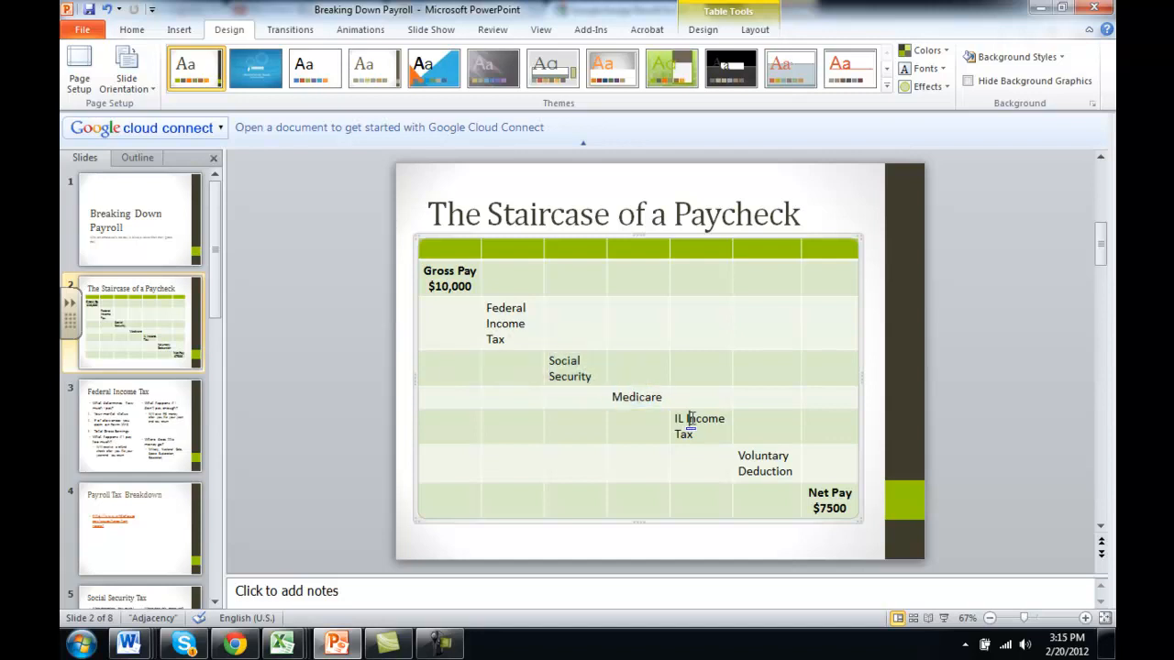
{"action": "double_click", "coordinate": [762, 456]}
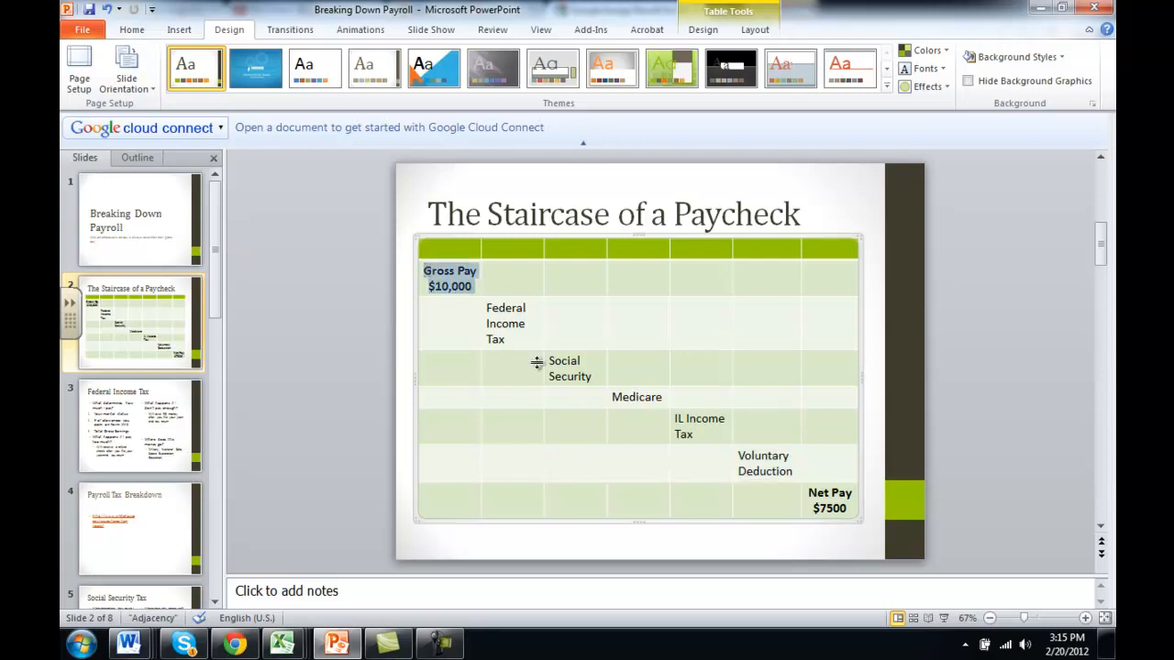
{"action": "mouse_move", "coordinate": [687, 450]}
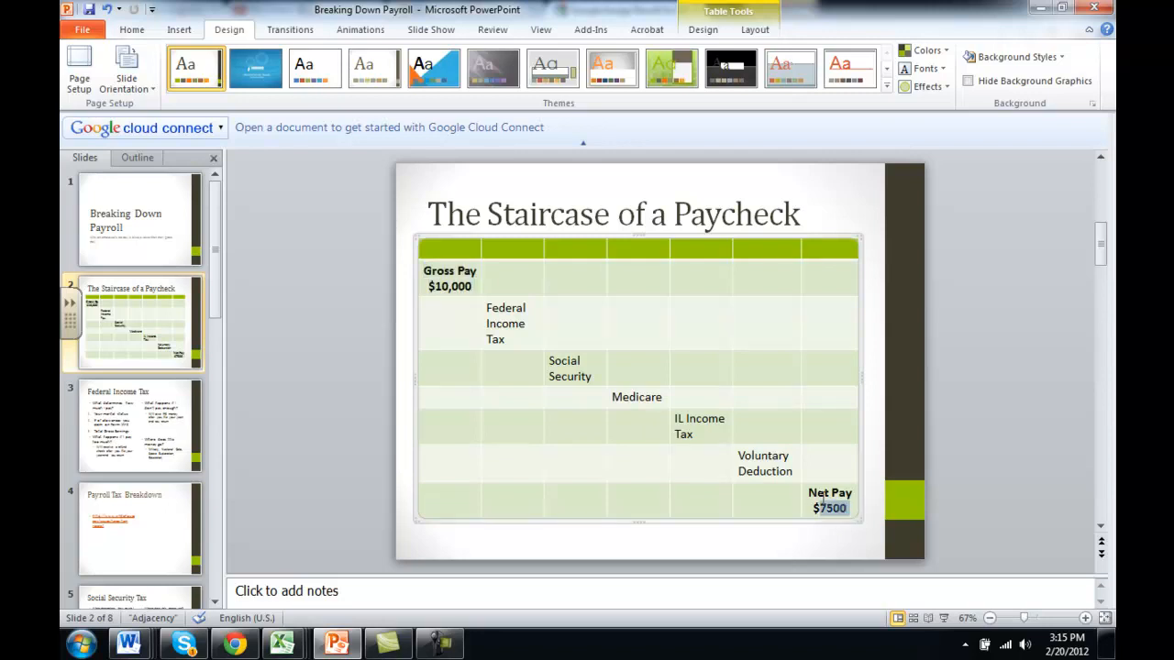
{"action": "left_click", "coordinate": [828, 500]}
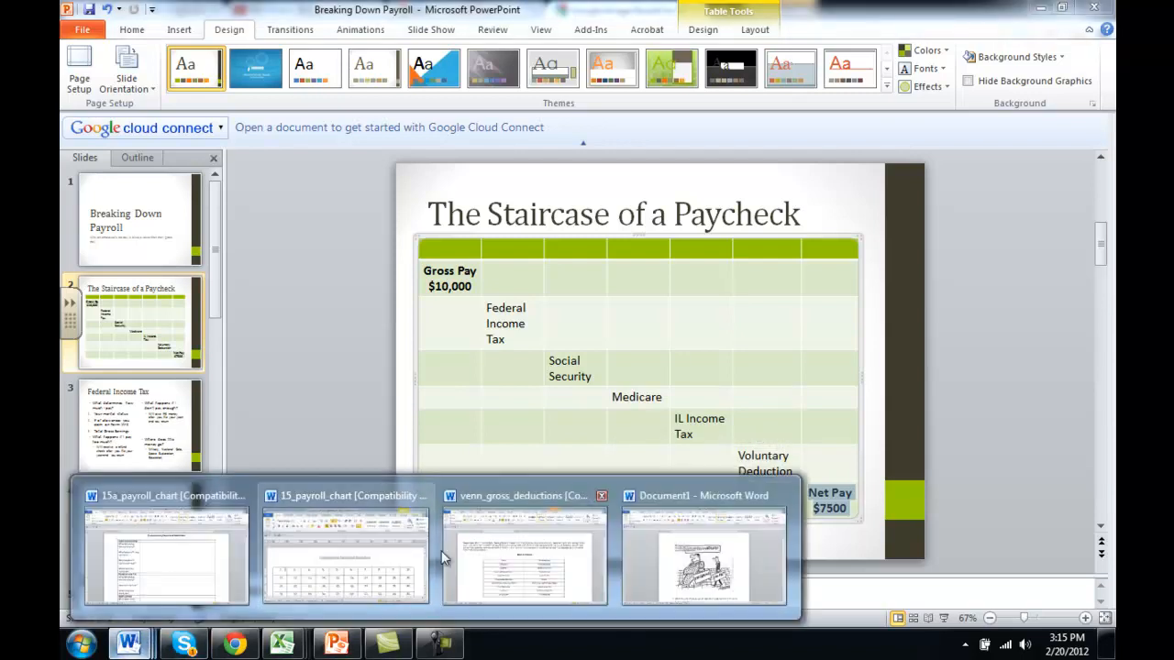
Open the Document1 Gross vs Net cartoon handout and scroll to its top
{"action": "left_click", "coordinate": [703, 550]}
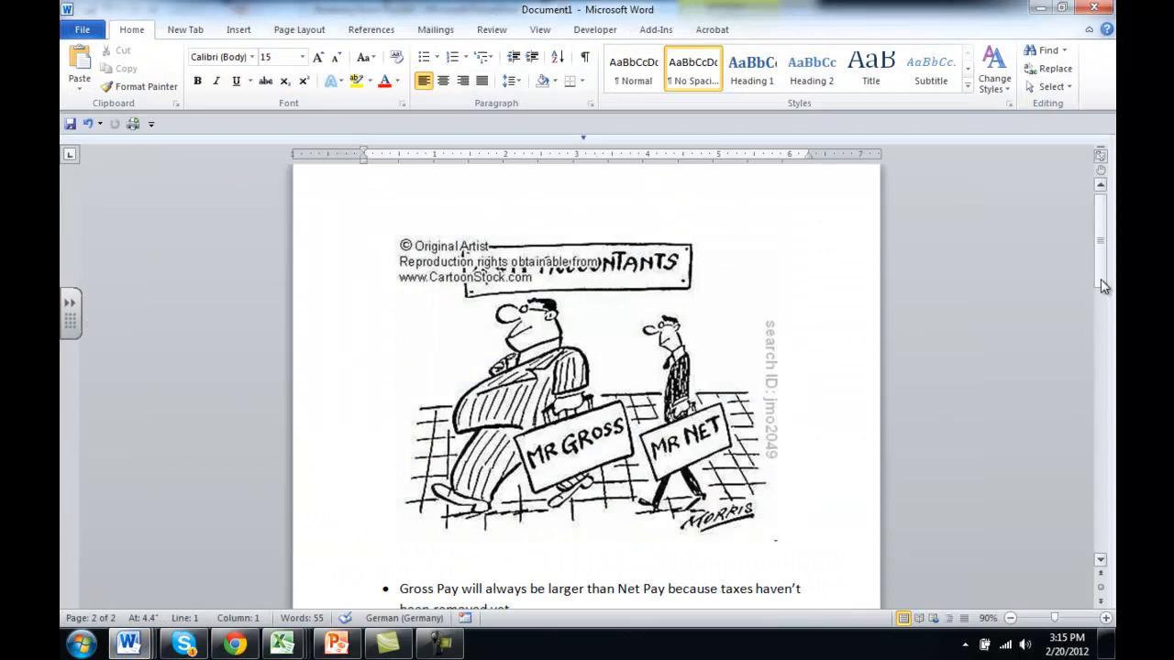
{"action": "scroll", "scroll_direction": "up", "scroll_amount": 3}
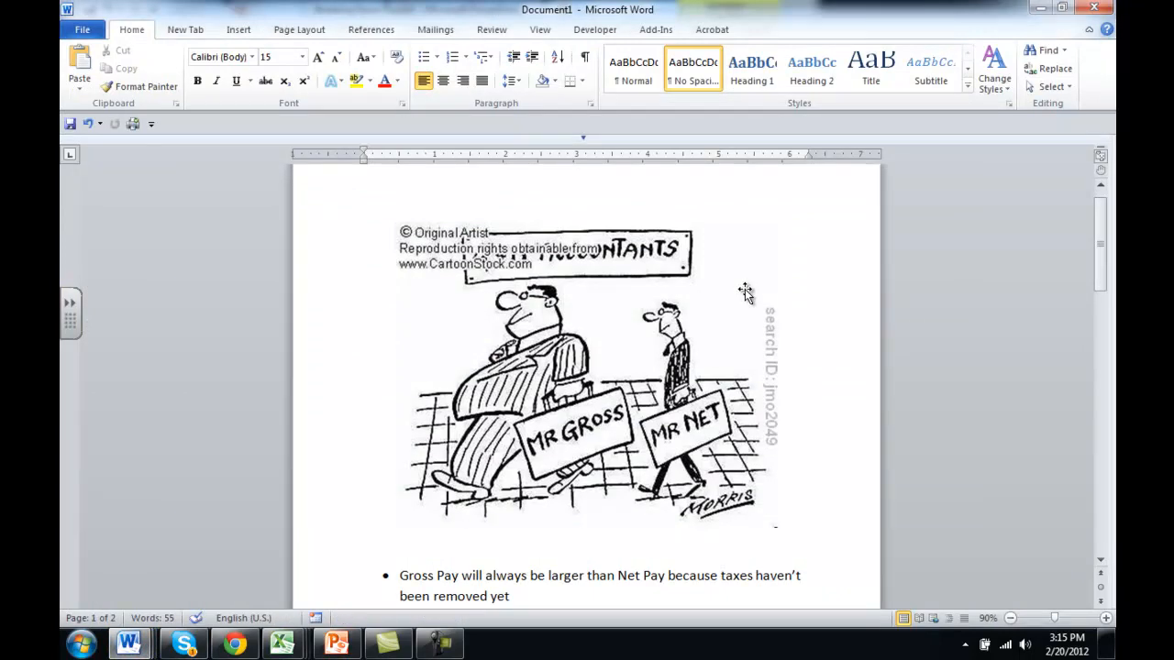
{"action": "mouse_move", "coordinate": [535, 383]}
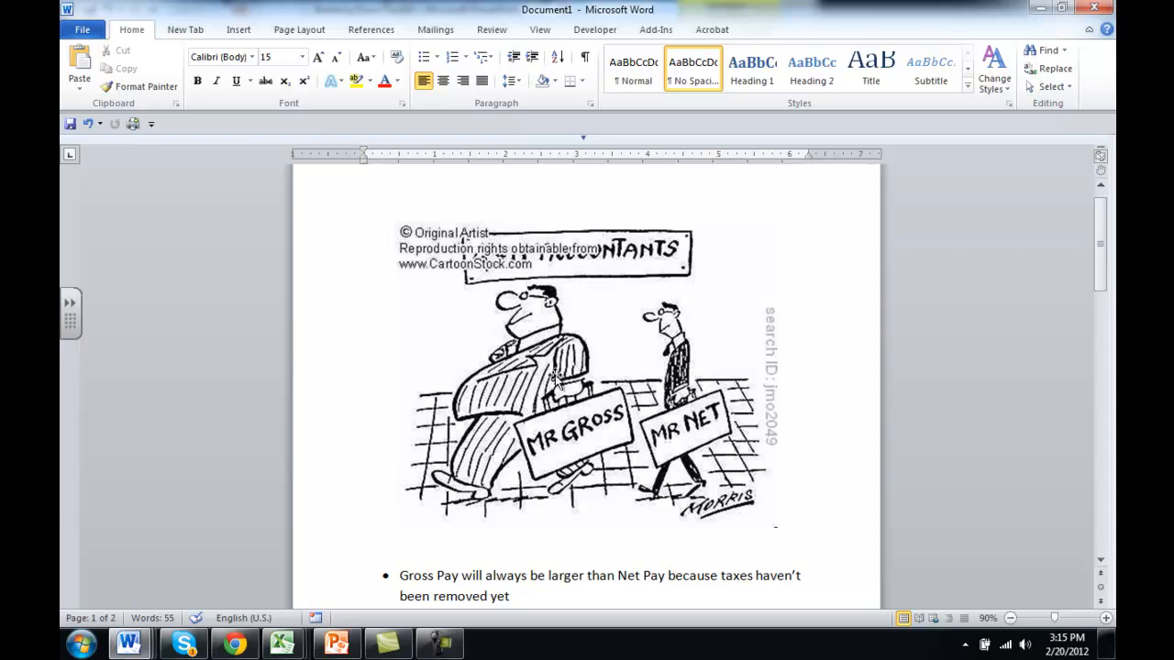
{"action": "mouse_move", "coordinate": [688, 385]}
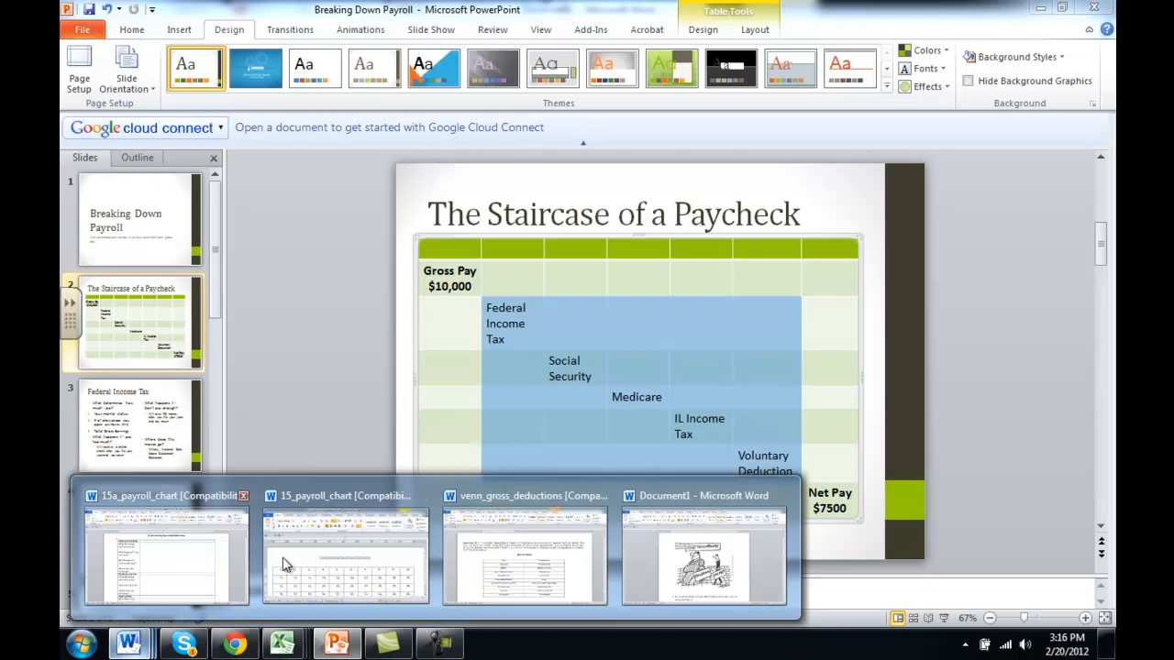
Return to the cartoon handout, scroll to the bullets, and highlight Take Home Pay
{"action": "left_click", "coordinate": [704, 550]}
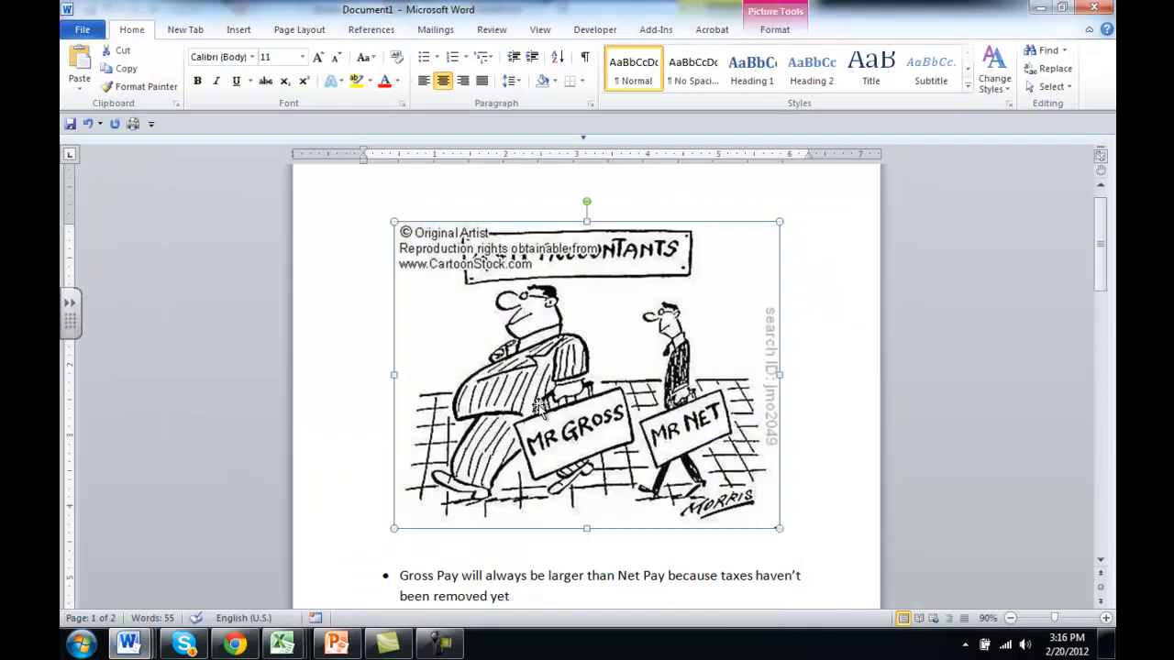
{"action": "mouse_move", "coordinate": [1100, 213]}
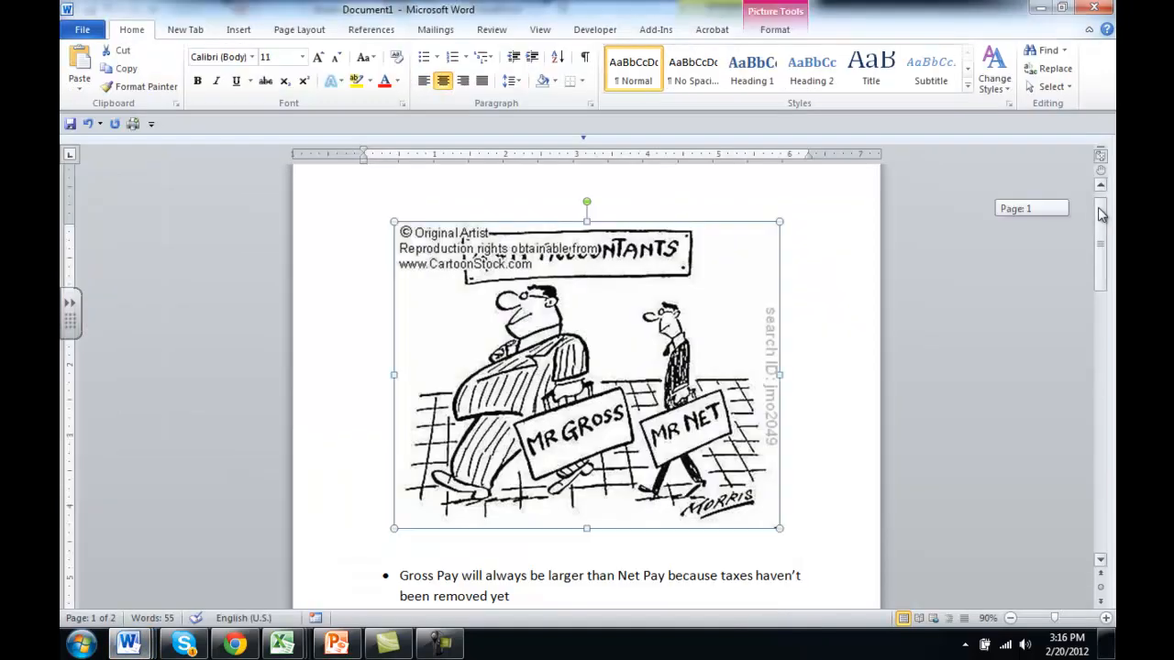
{"action": "scroll", "scroll_direction": "down", "scroll_amount": 3}
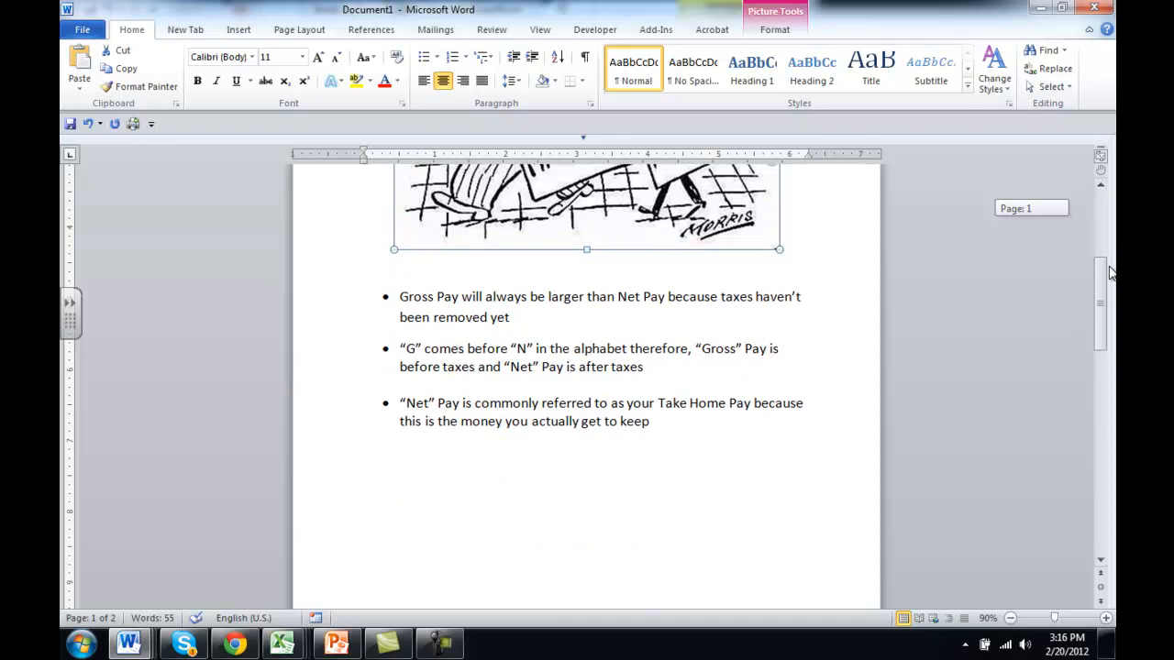
{"action": "mouse_move", "coordinate": [681, 305]}
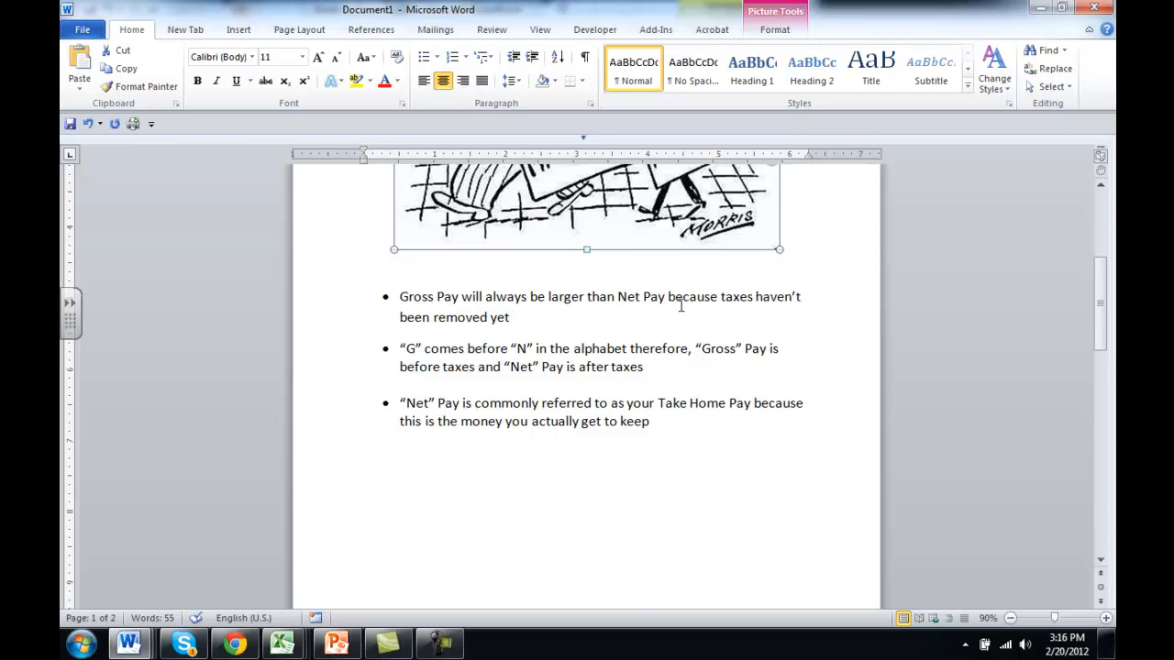
{"action": "mouse_move", "coordinate": [684, 379]}
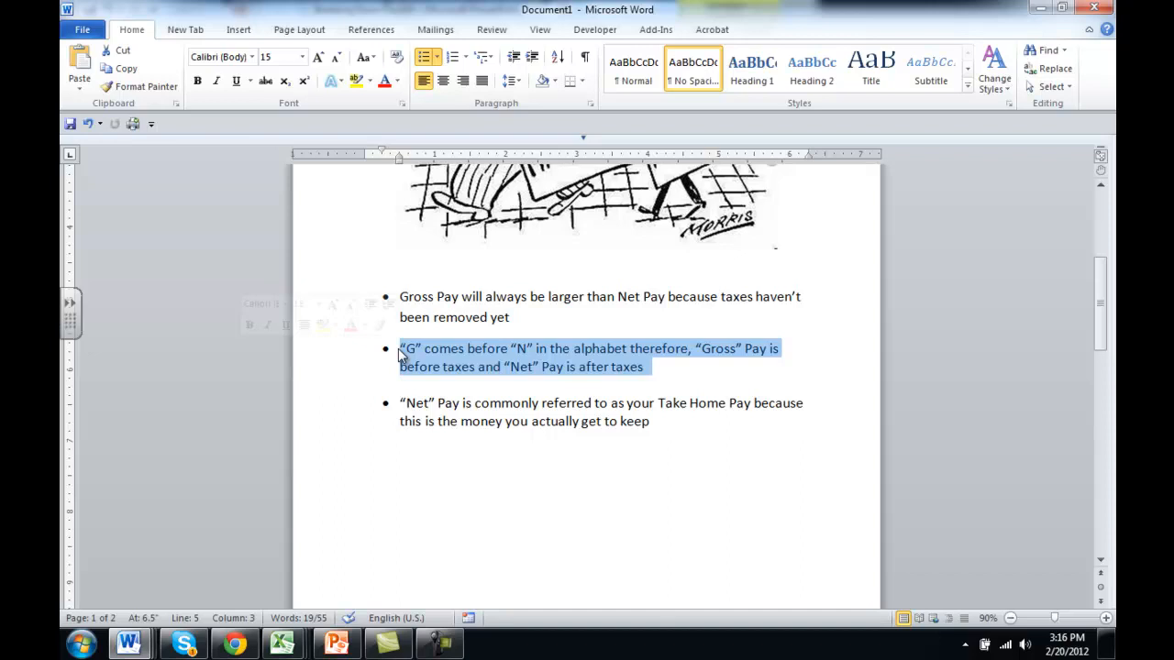
{"action": "left_click", "coordinate": [653, 407]}
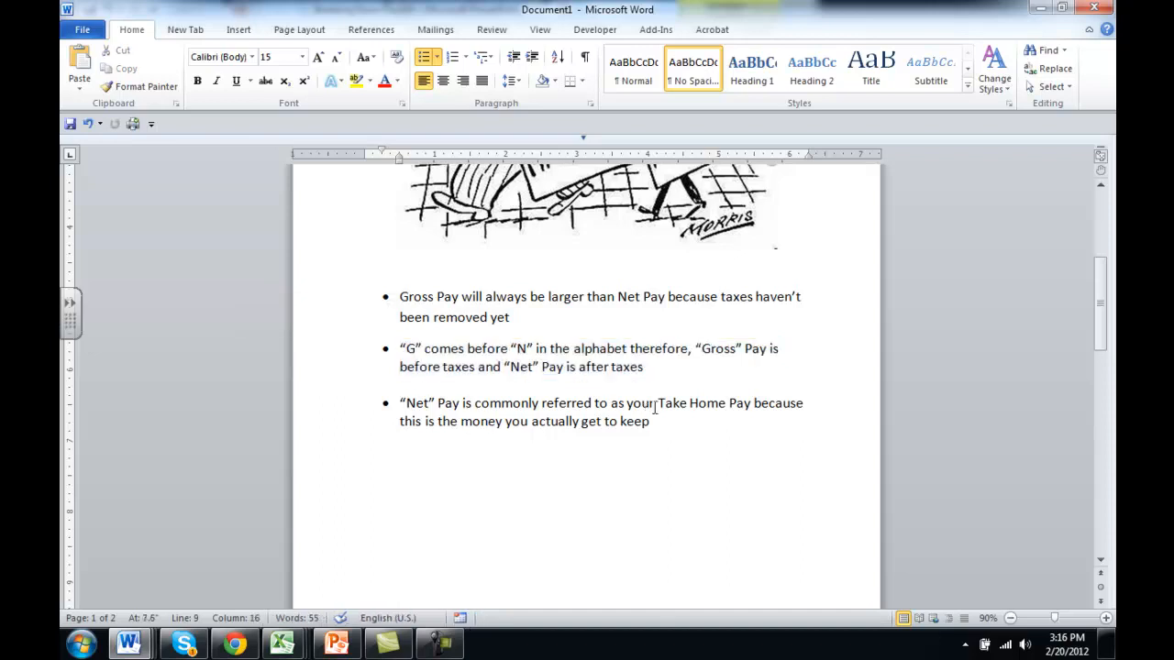
{"action": "double_click", "coordinate": [702, 404]}
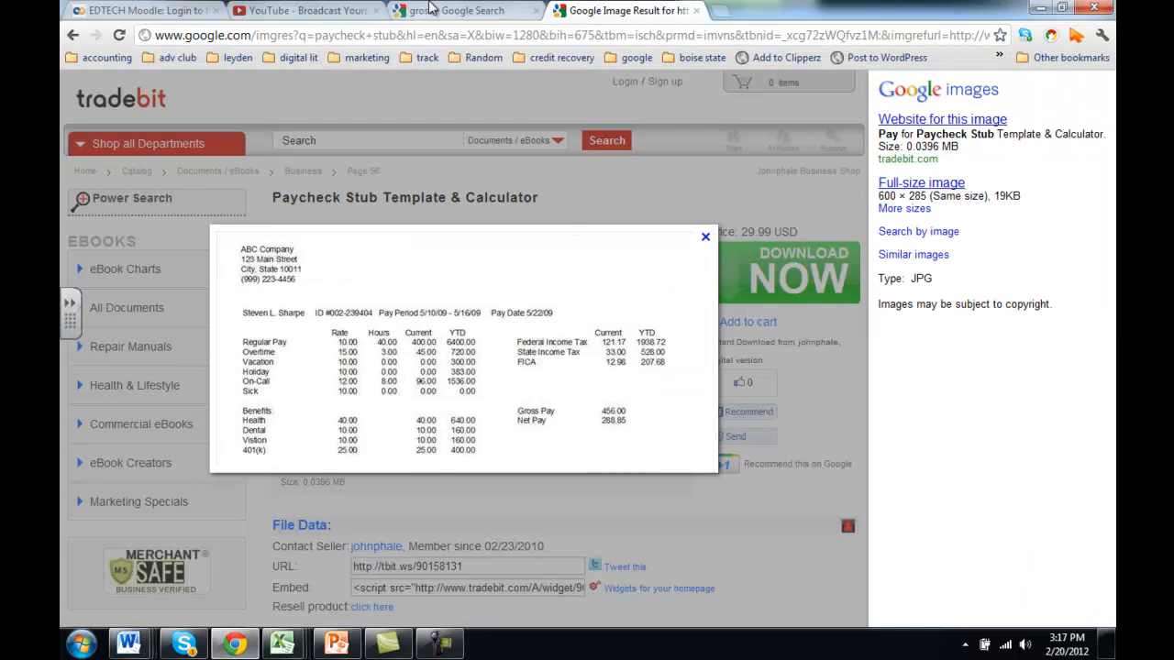
Open the pierced man photo result from the 'gross' Google Images search
{"action": "left_click", "coordinate": [458, 10]}
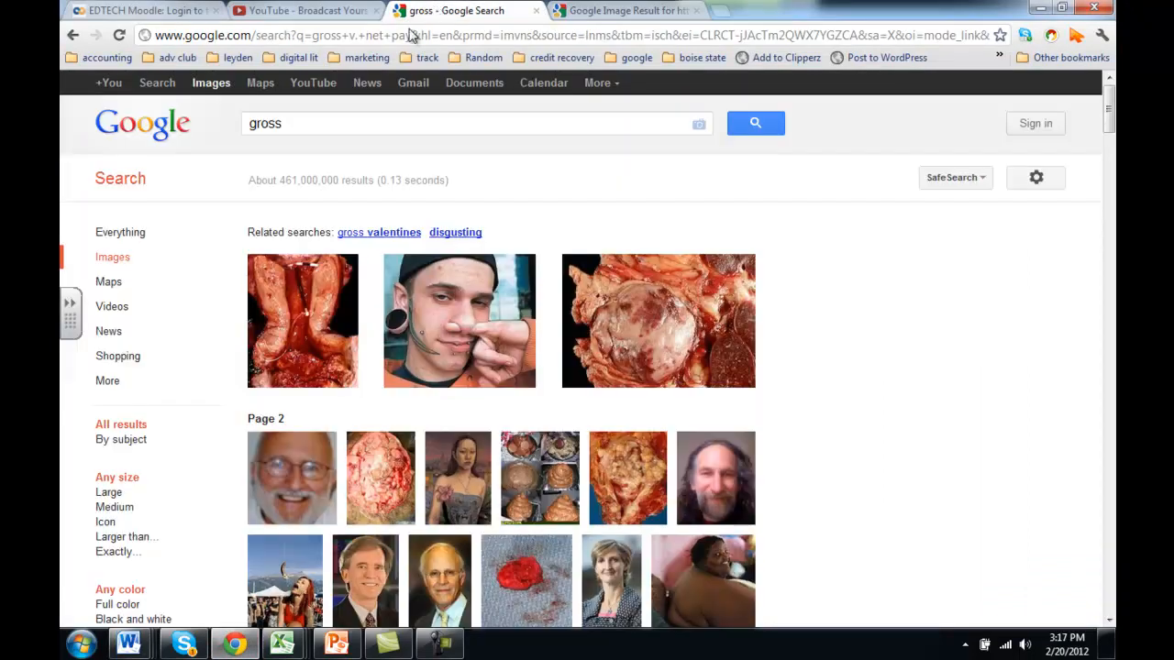
{"action": "left_click", "coordinate": [459, 320]}
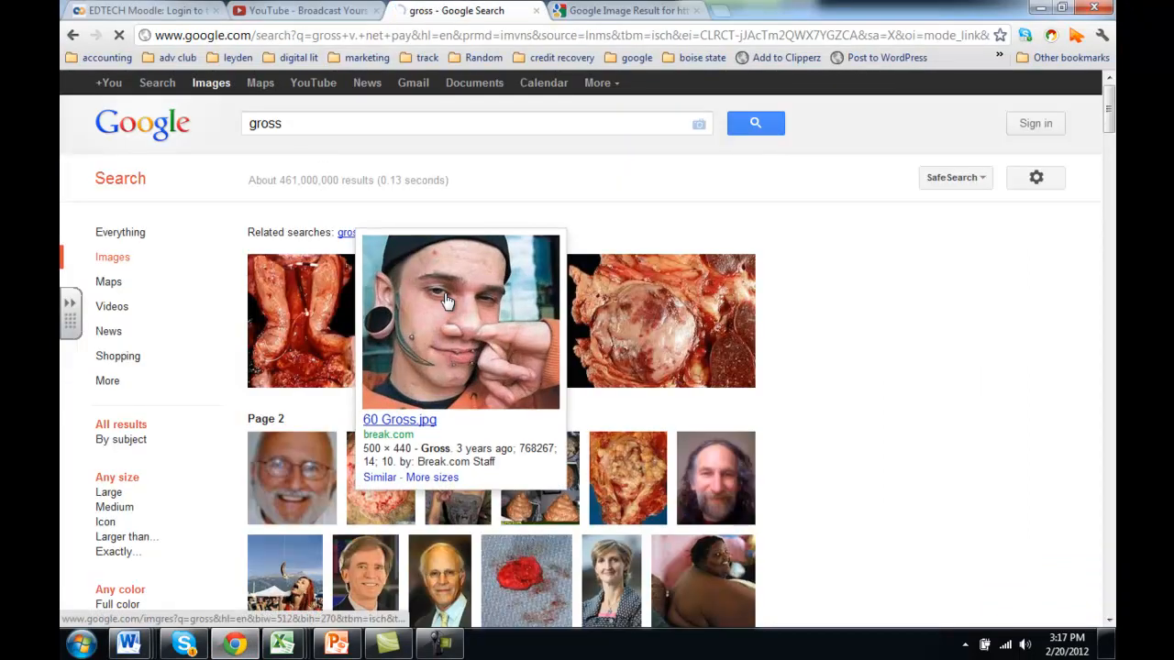
{"action": "left_click", "coordinate": [461, 321]}
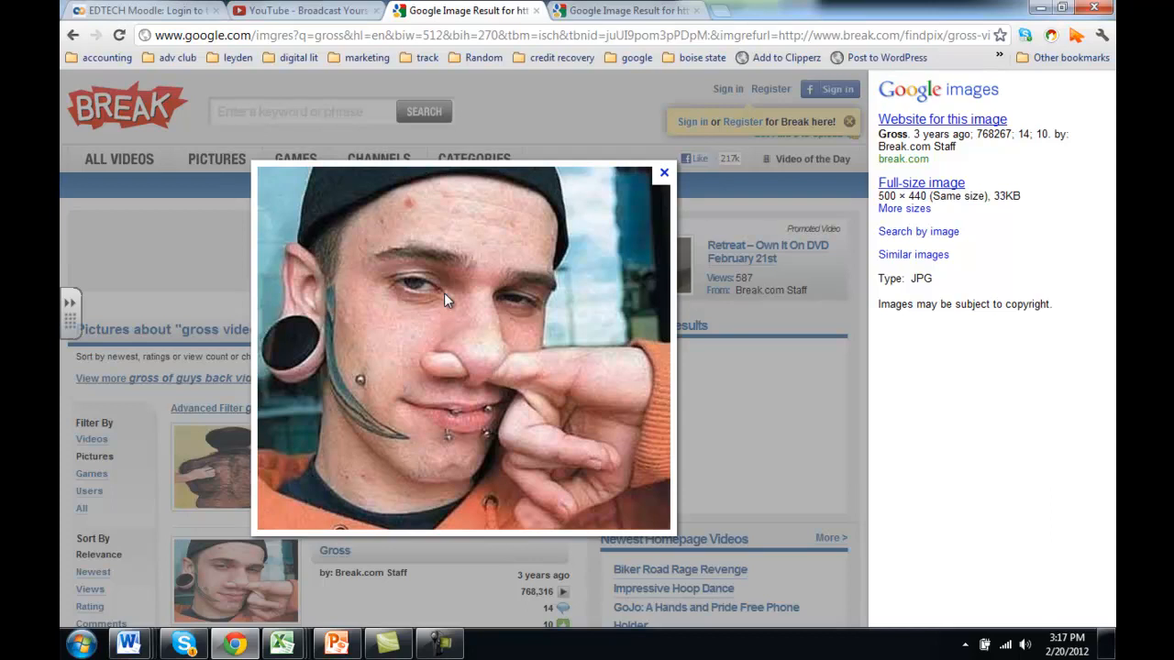
{"action": "mouse_move", "coordinate": [188, 628]}
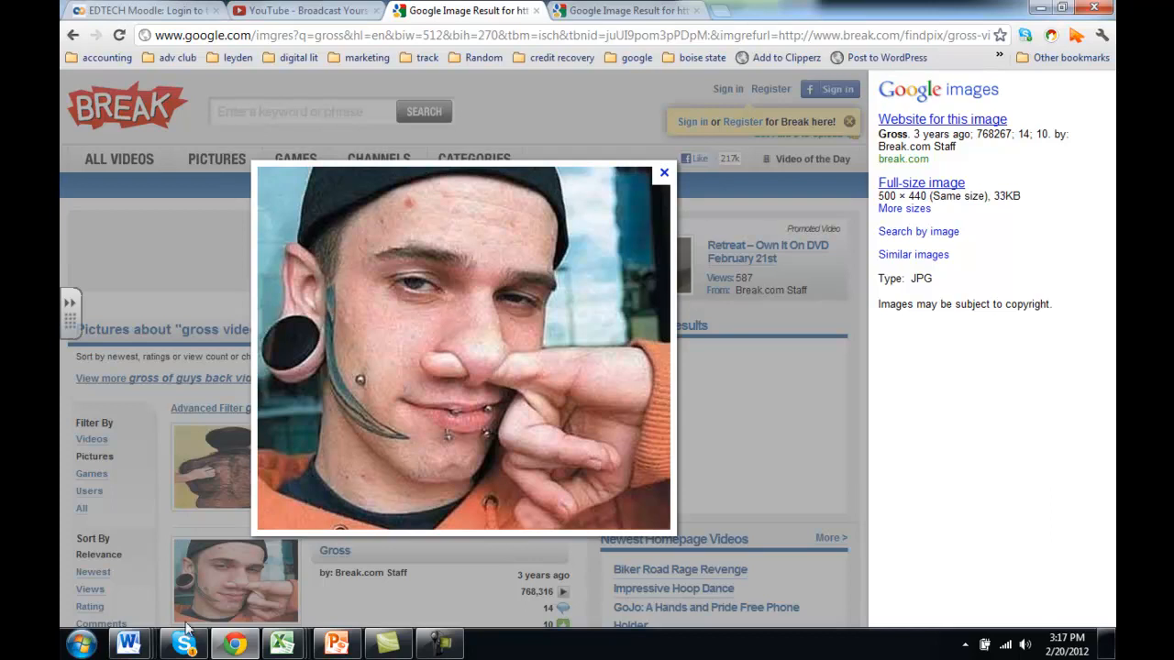
Return to the Gross vs Net Word handout and scroll up to the cartoon
{"action": "left_click", "coordinate": [128, 642]}
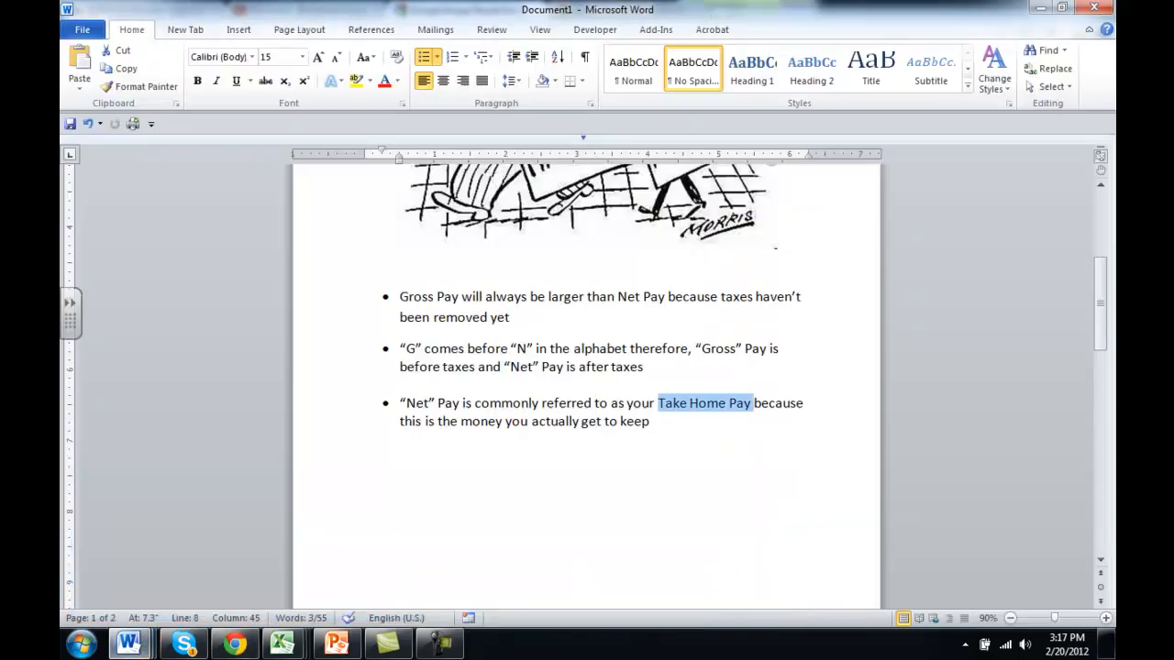
{"action": "scroll", "scroll_direction": "up", "scroll_amount": 3}
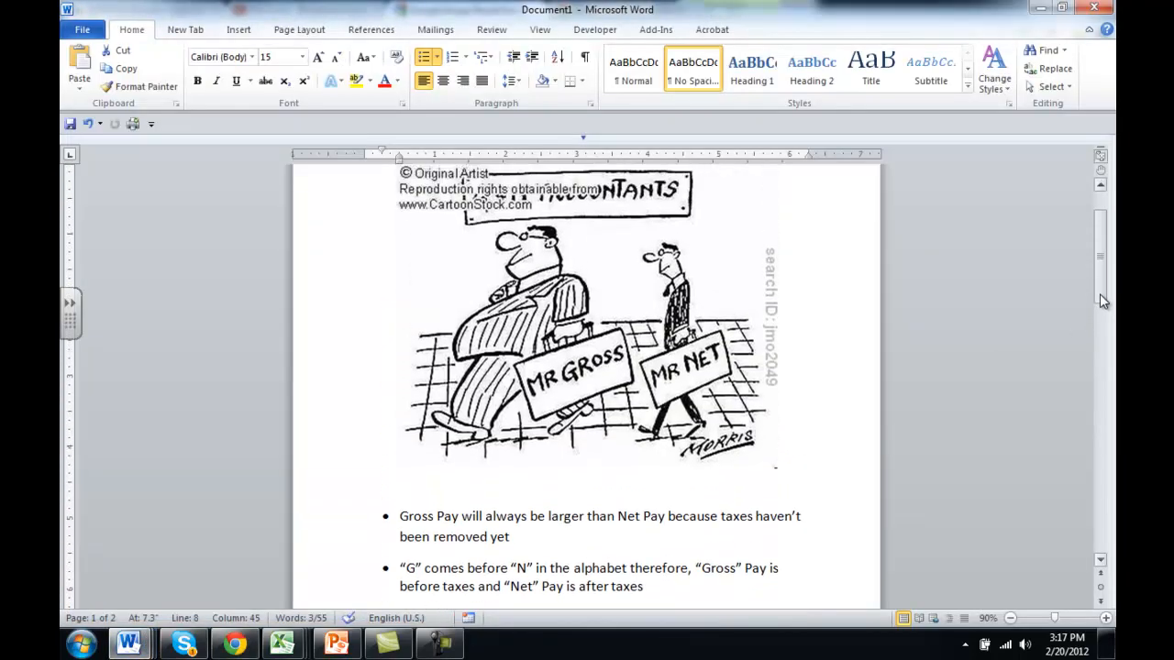